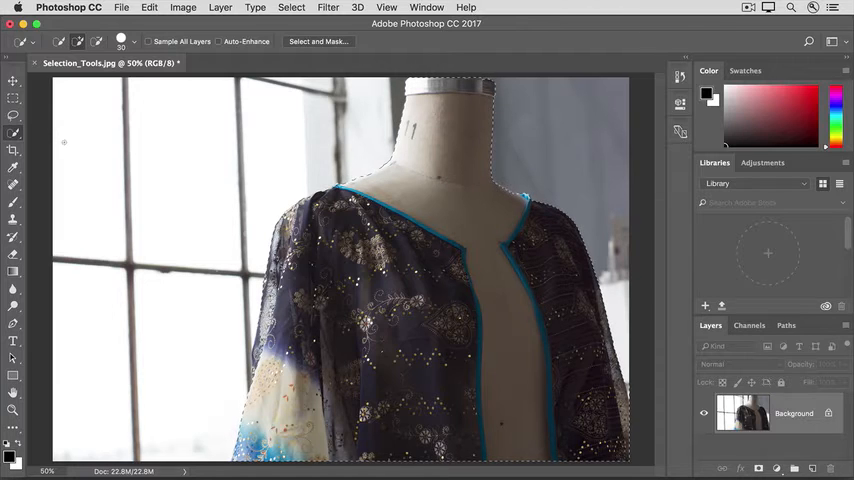
Apply a Brightness/Contrast adjustment with raised brightness to the selected mannequin
left_click(14, 118)
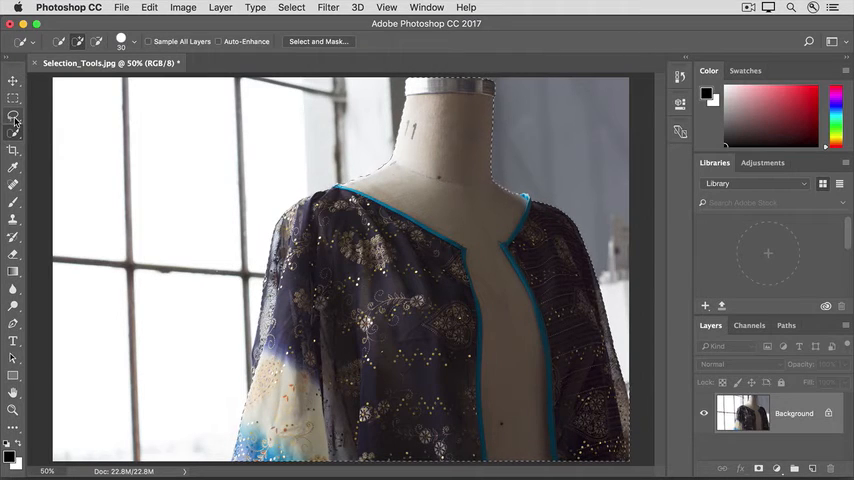
left_click(14, 118)
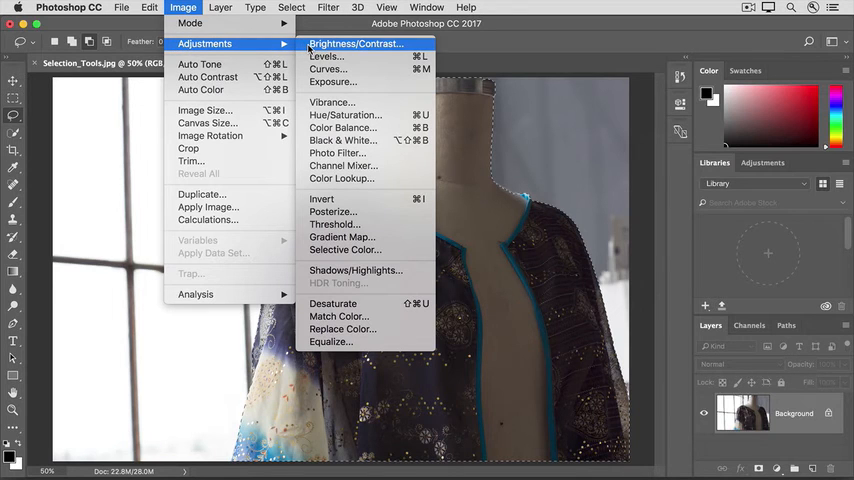
left_click(354, 44)
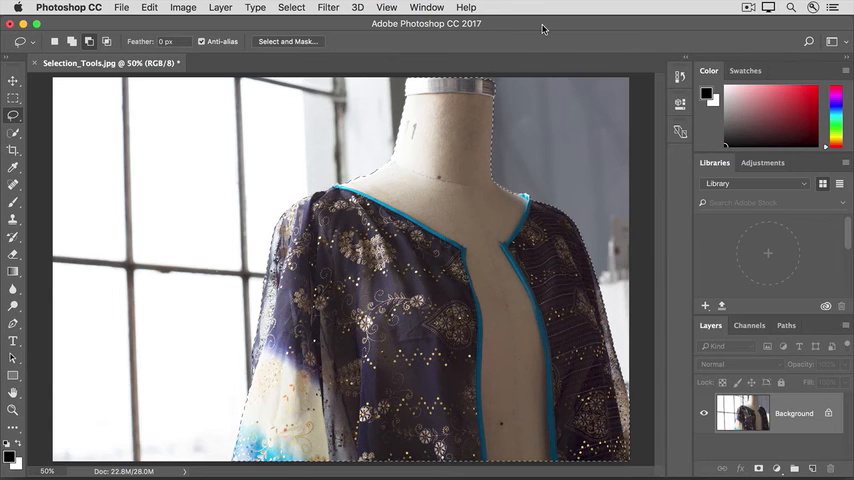
Deselect the mannequin via Select > Deselect and return to the Quick Selection tool
left_click(292, 8)
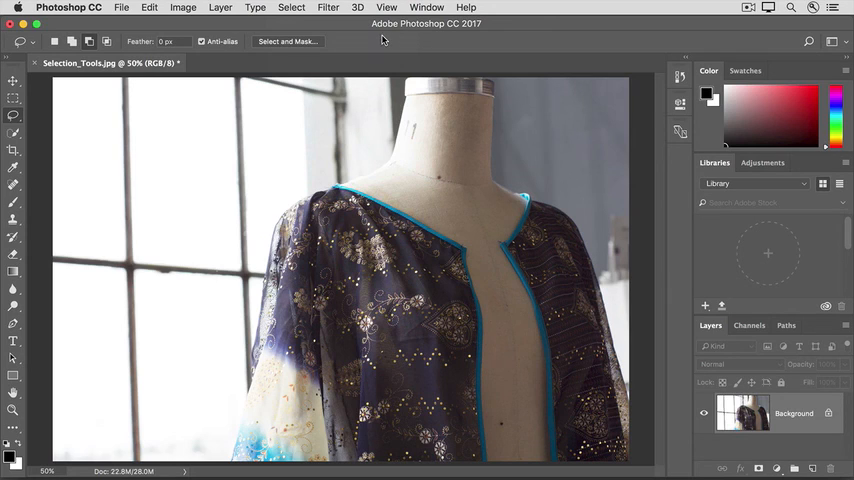
mouse_move(32, 122)
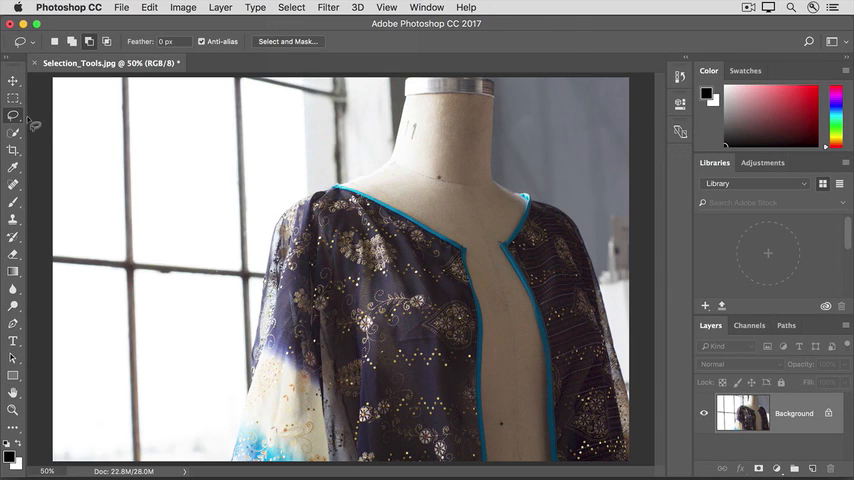
left_click(14, 132)
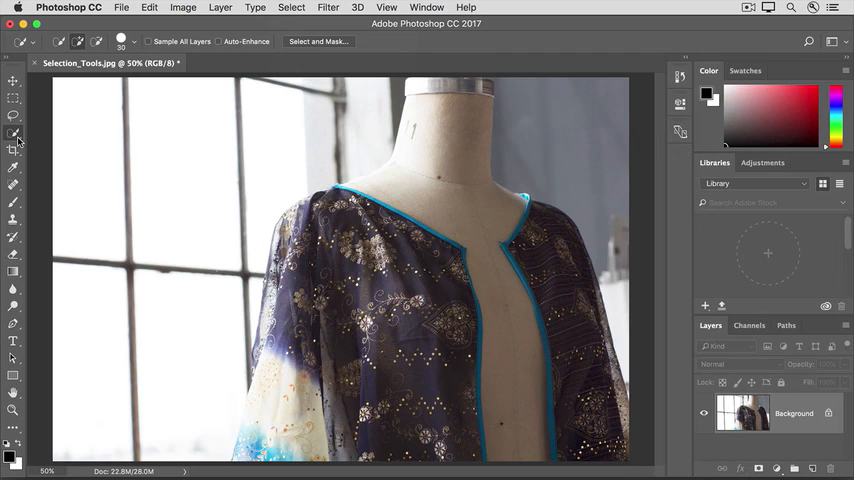